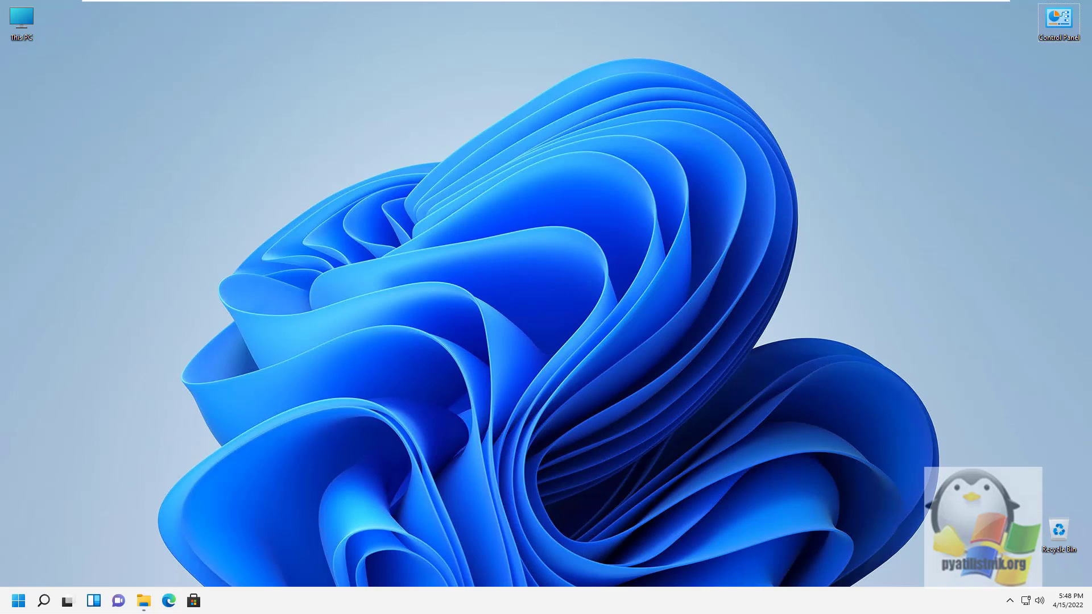
mouse_move(147, 549)
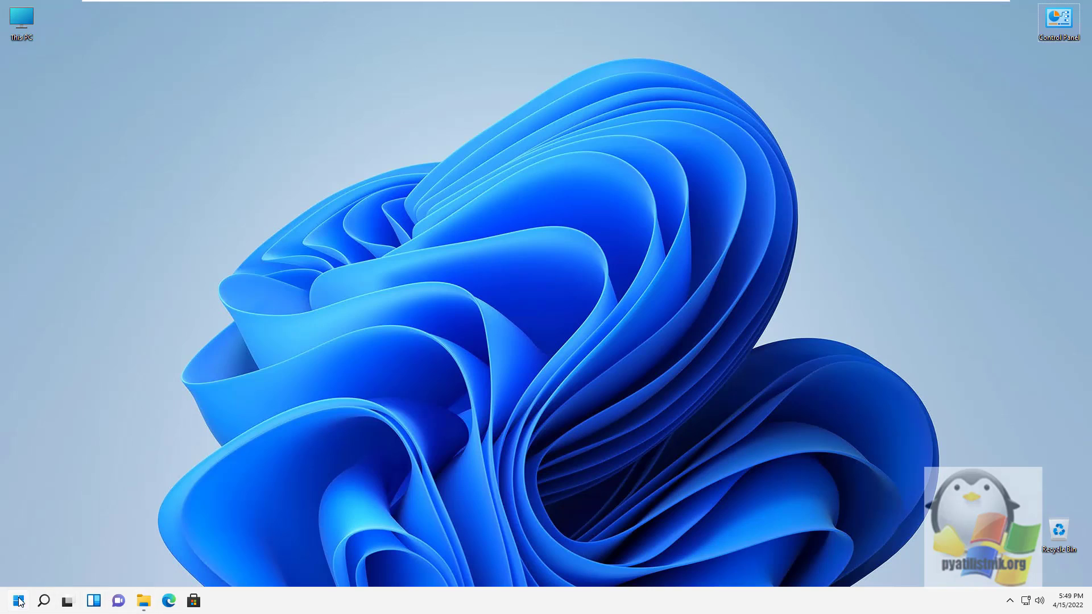
mouse_move(330, 301)
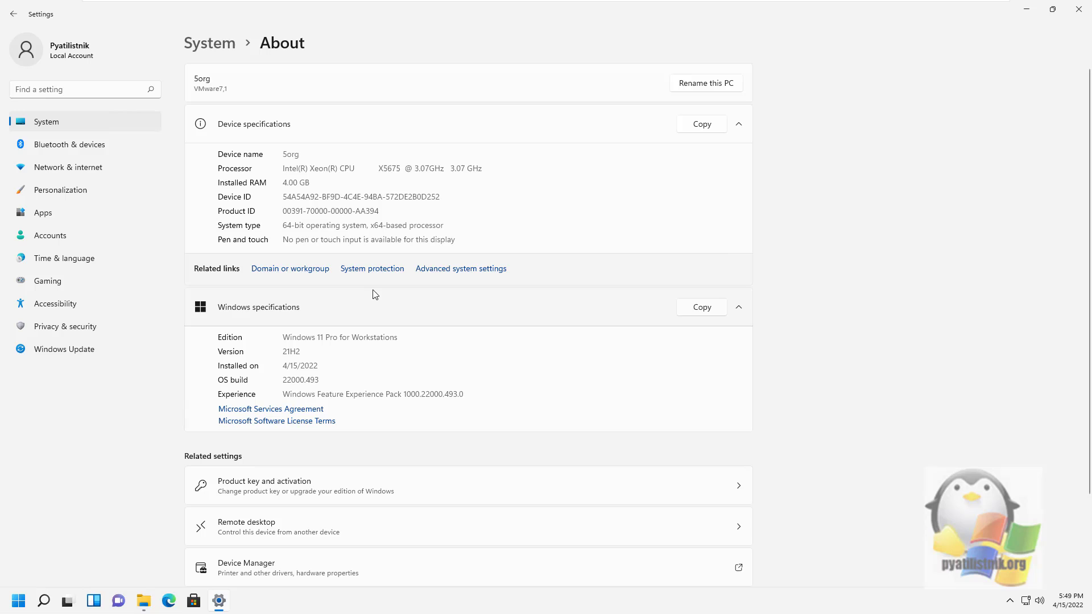
mouse_move(1068, 19)
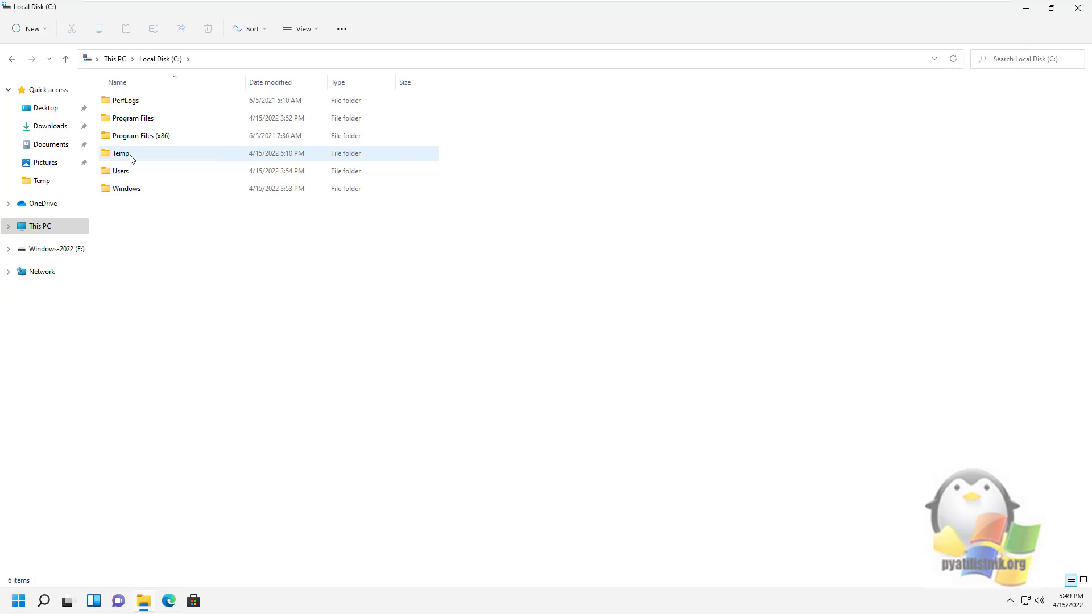
Step: Browse into C:\Temp with the ISO and tool installer, glancing at the Windows-2022 (E:) drive's options
double_click(120, 154)
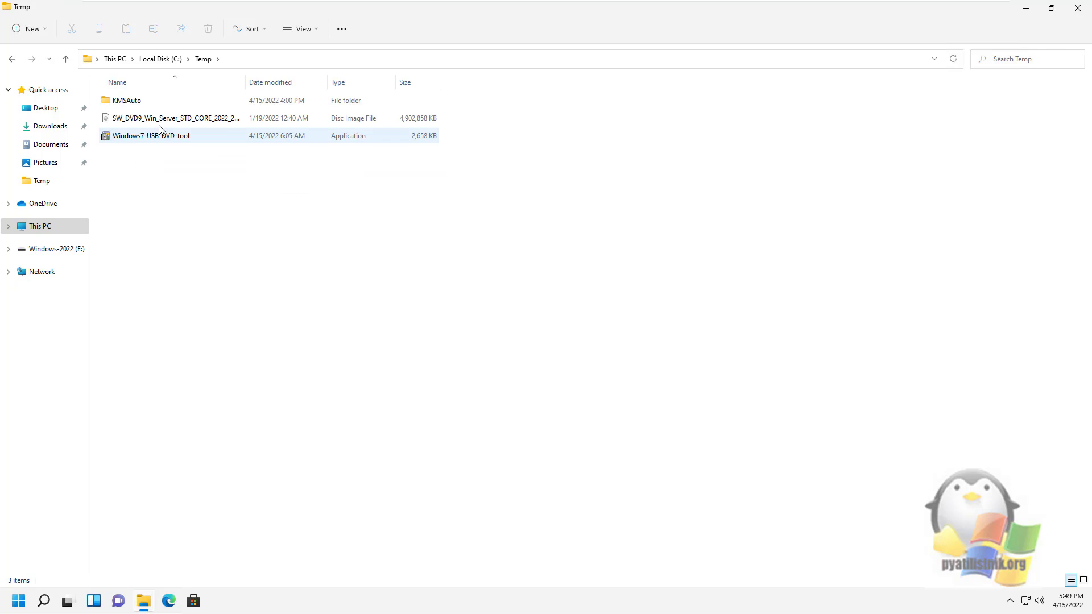
click(150, 136)
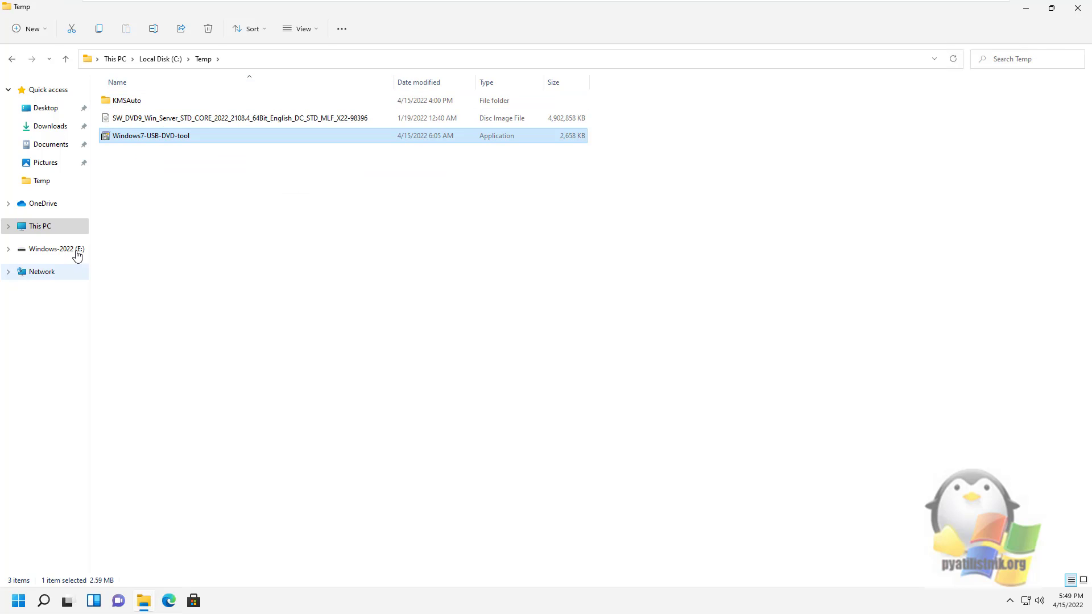
right_click(55, 249)
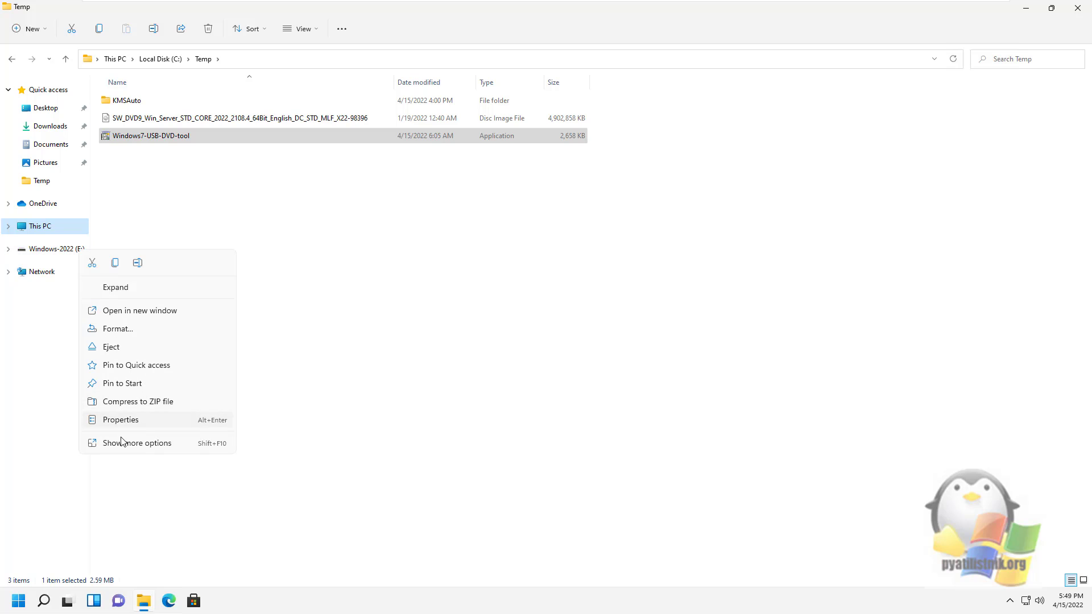
click(120, 419)
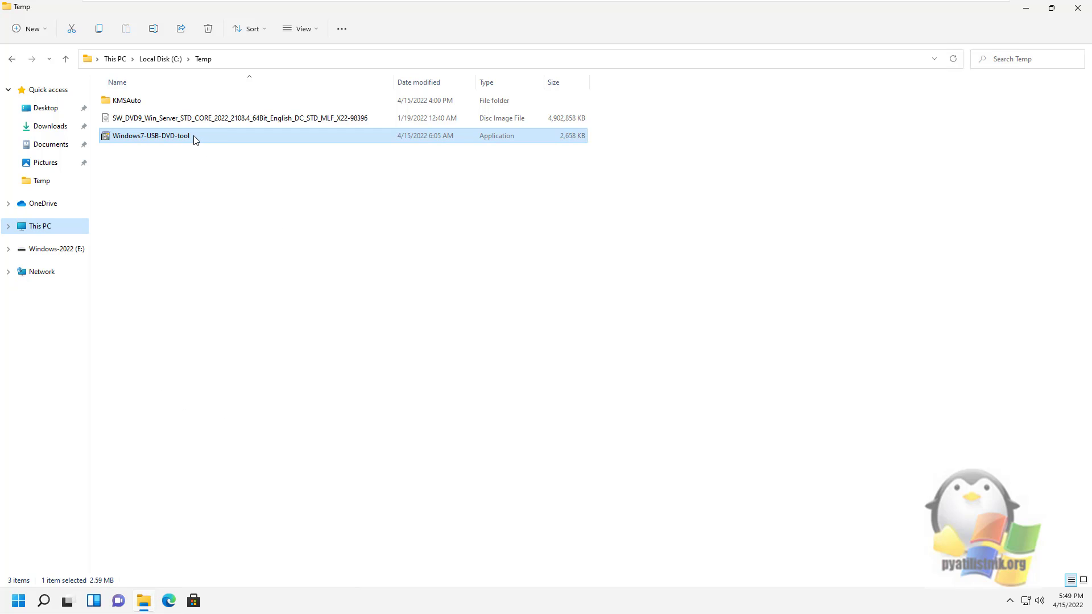
Step: Launch the tool installer and let Windows Features download and install .NET Framework 3.5, then close the notice
double_click(150, 135)
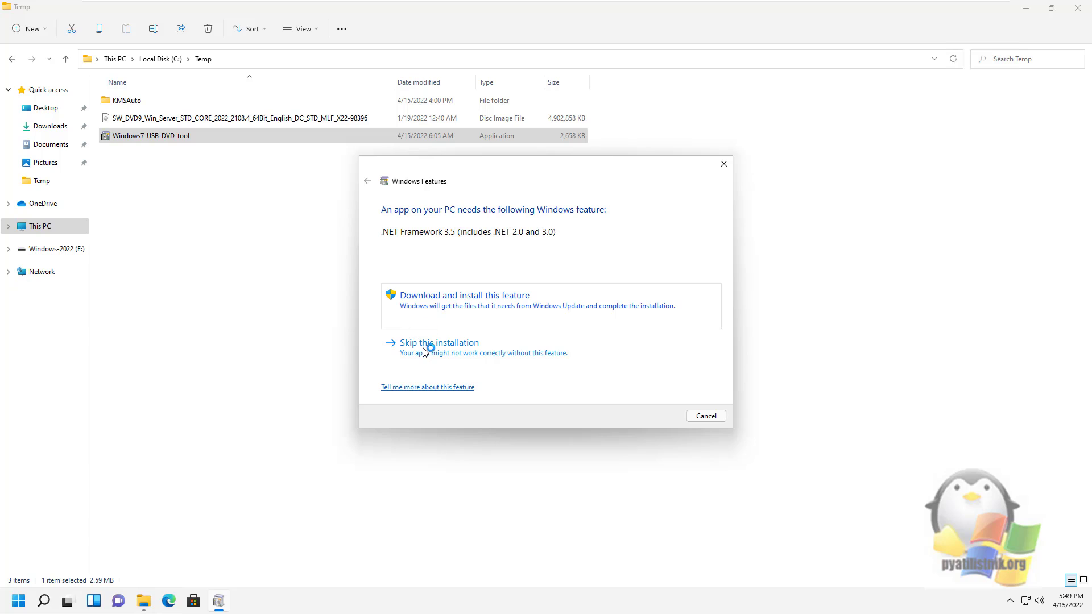
click(439, 342)
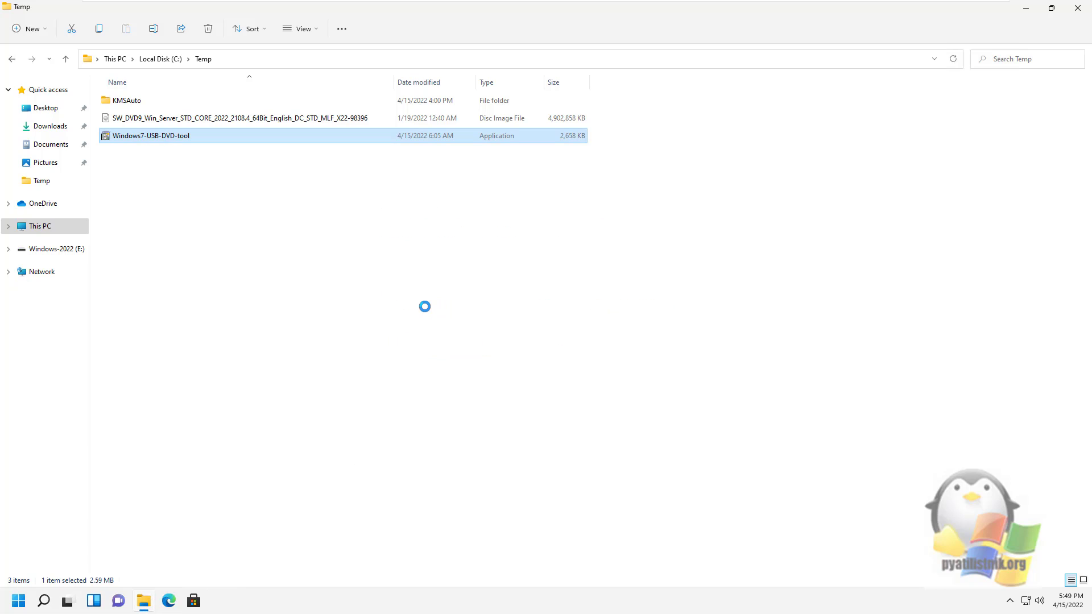
double_click(150, 136)
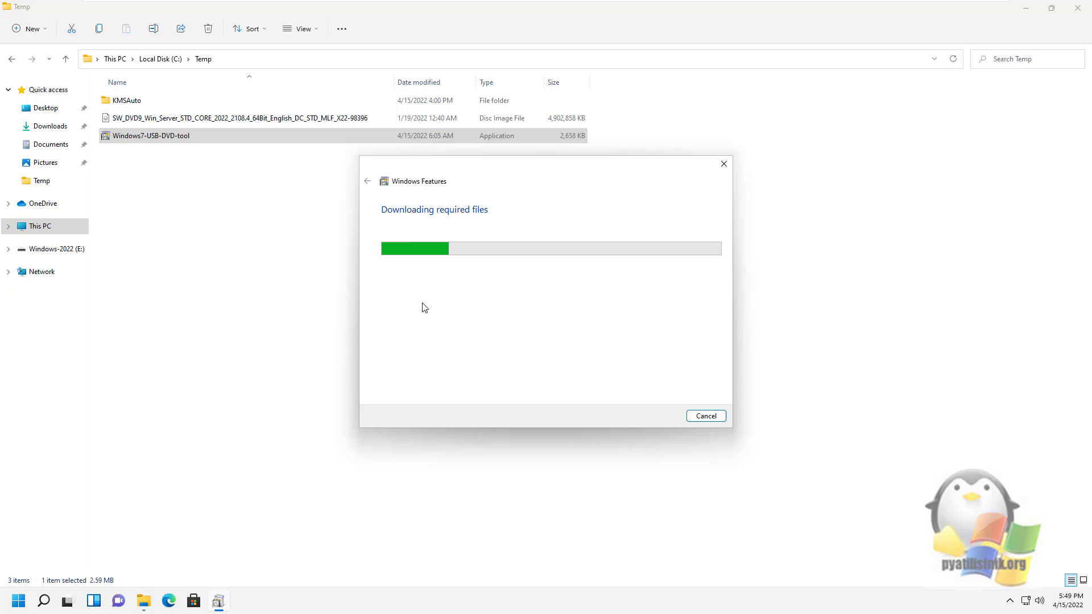
mouse_move(468, 301)
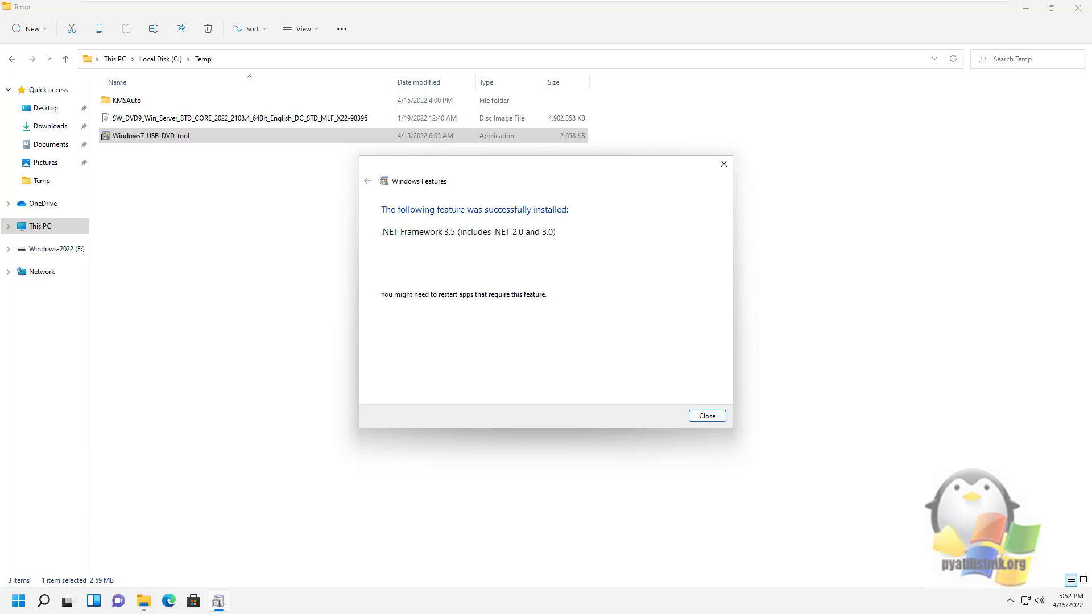
mouse_move(706, 416)
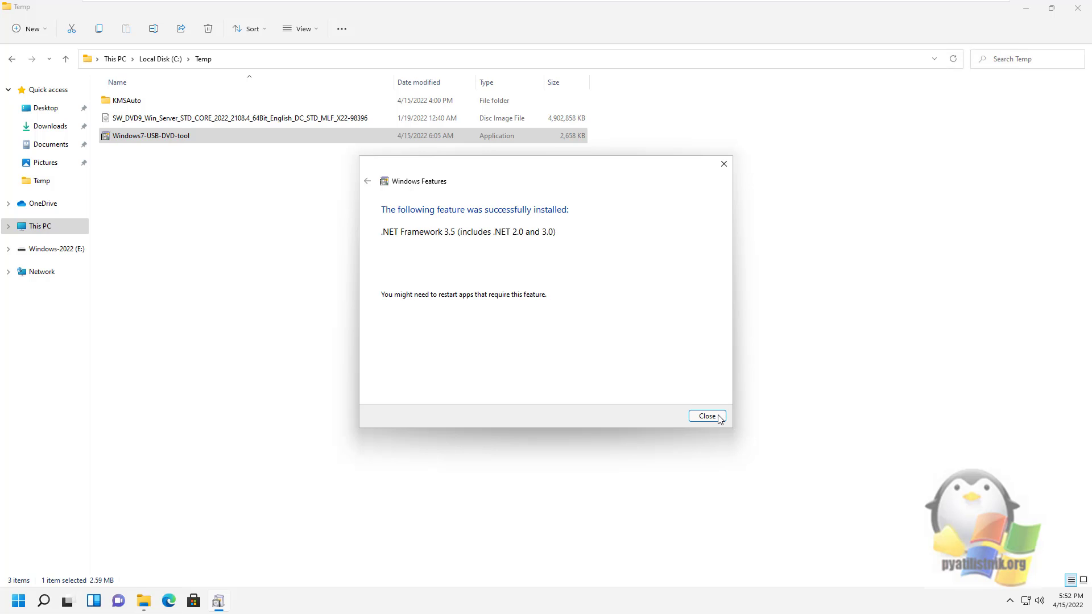
click(707, 417)
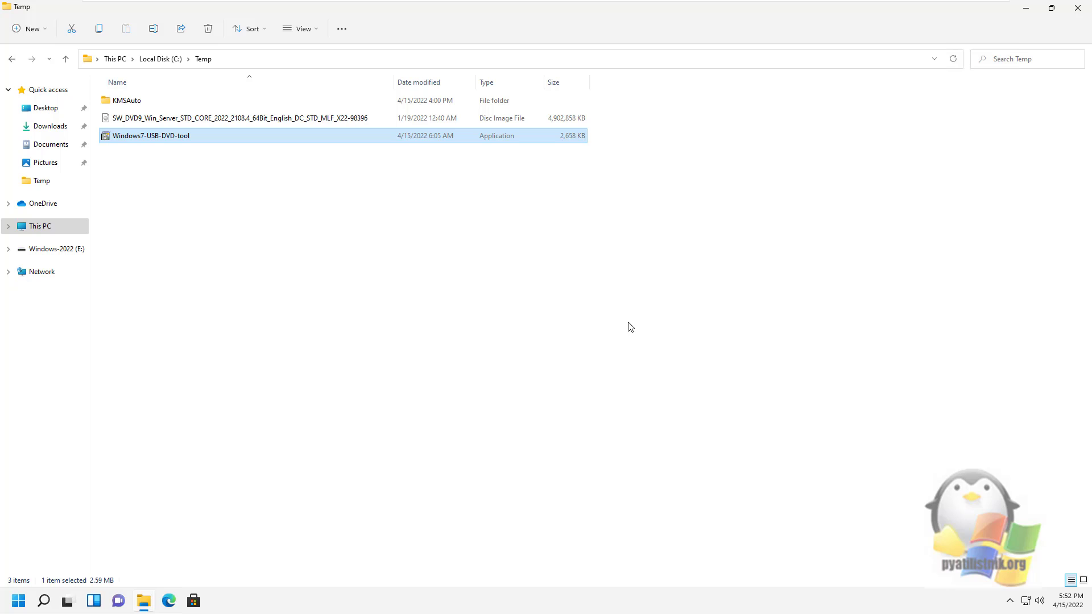
Step: Run the Windows7-USB-DVD-tool setup through the welcome page and Install until the wizard finishes
double_click(150, 136)
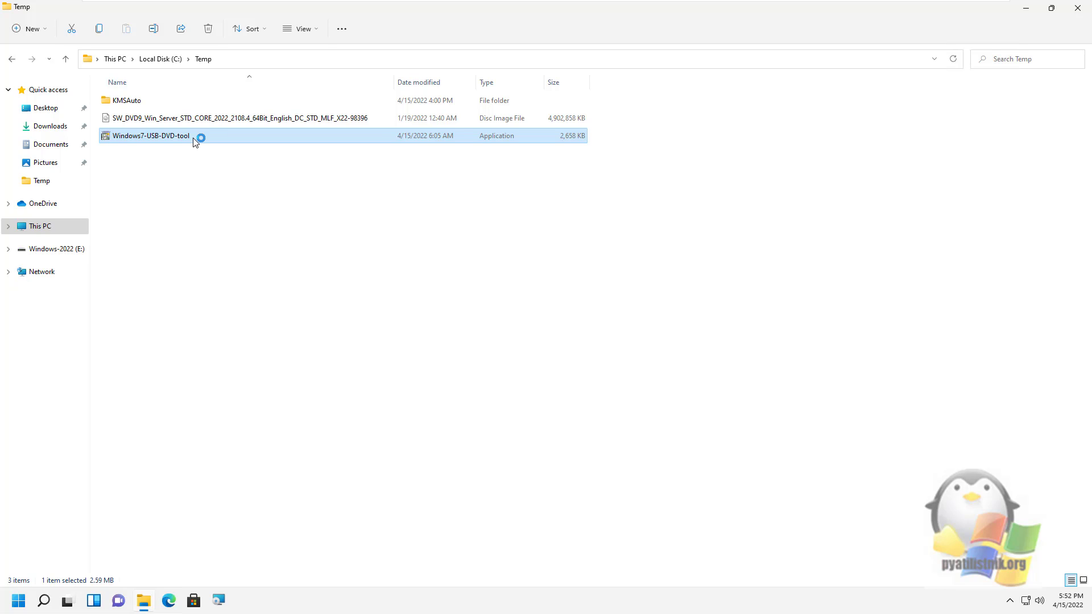
double_click(151, 135)
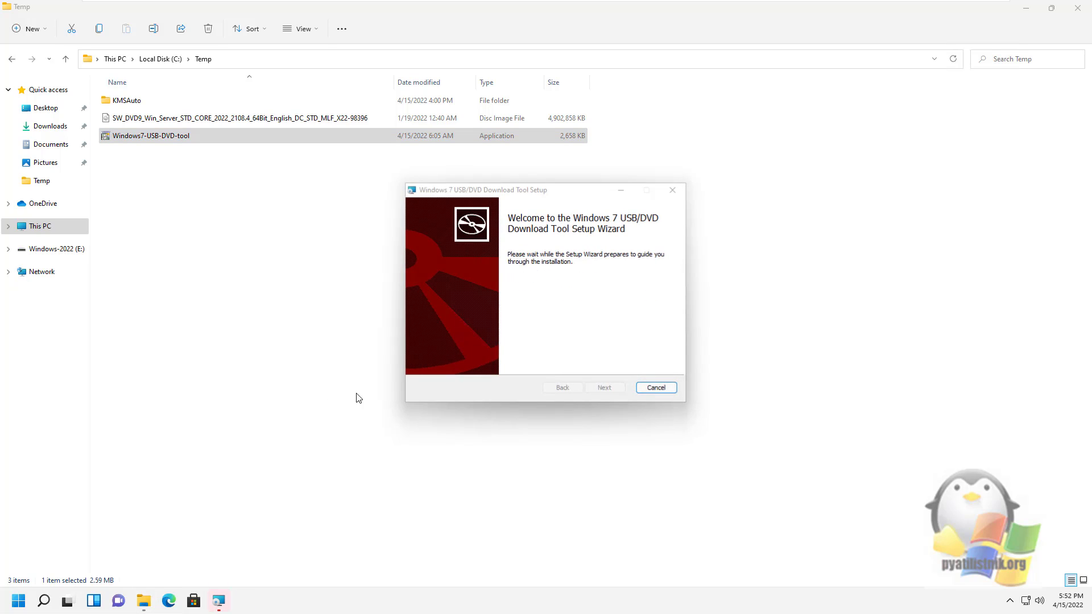
click(604, 387)
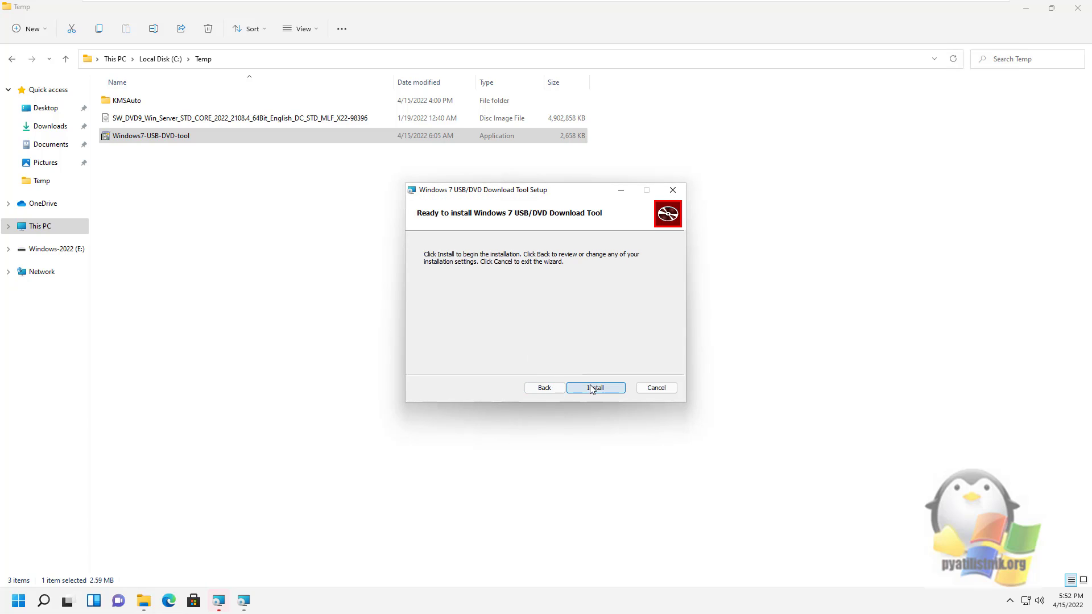
click(595, 387)
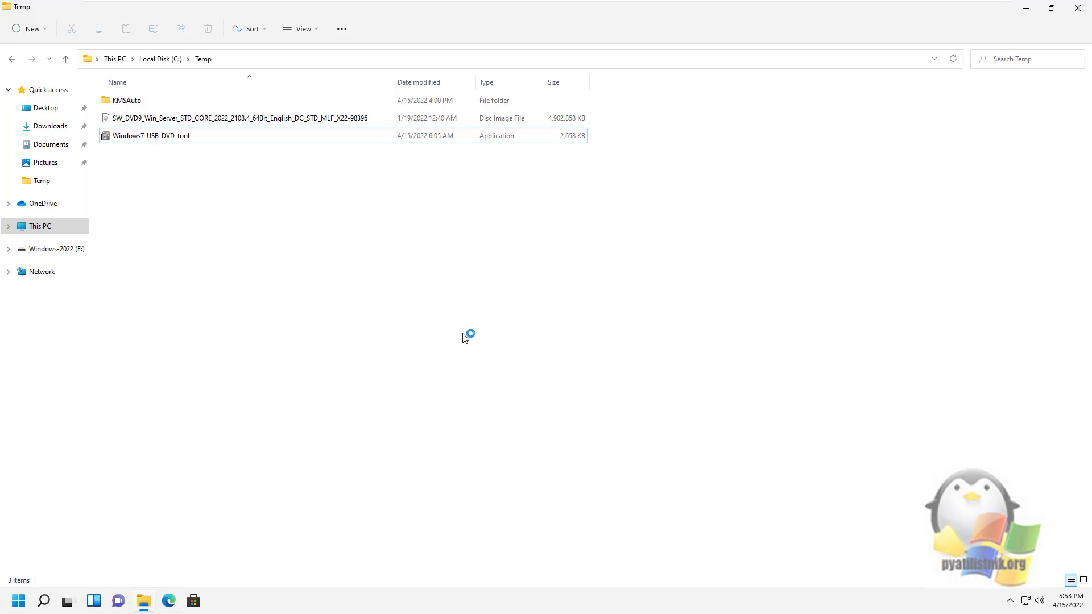
Step: Launch the installed tool and browse to C:\Temp to pick the Windows Server 2022 ISO as source
double_click(151, 135)
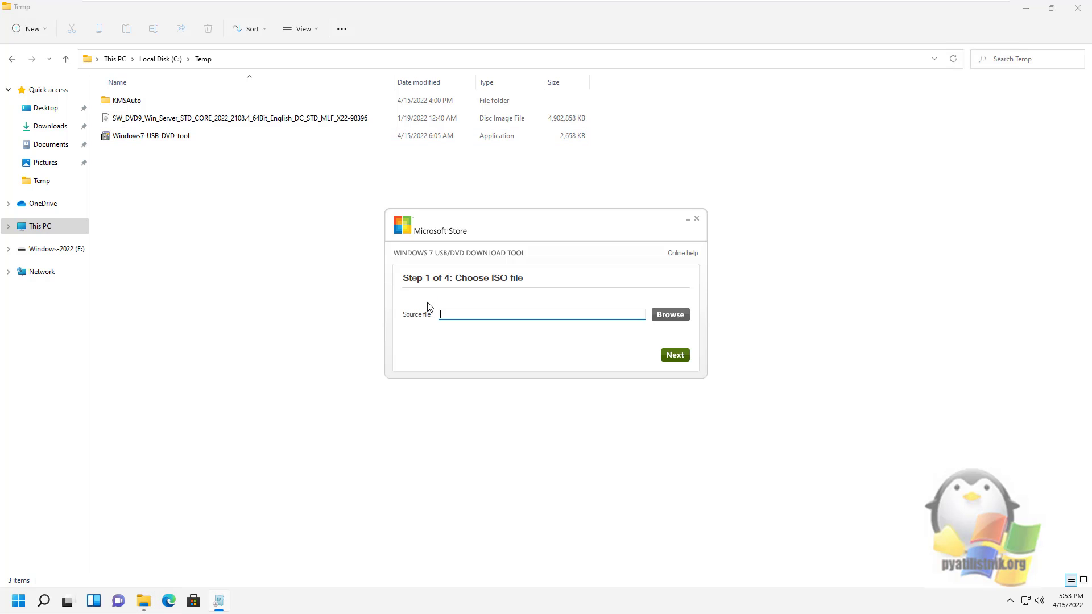
mouse_move(386, 209)
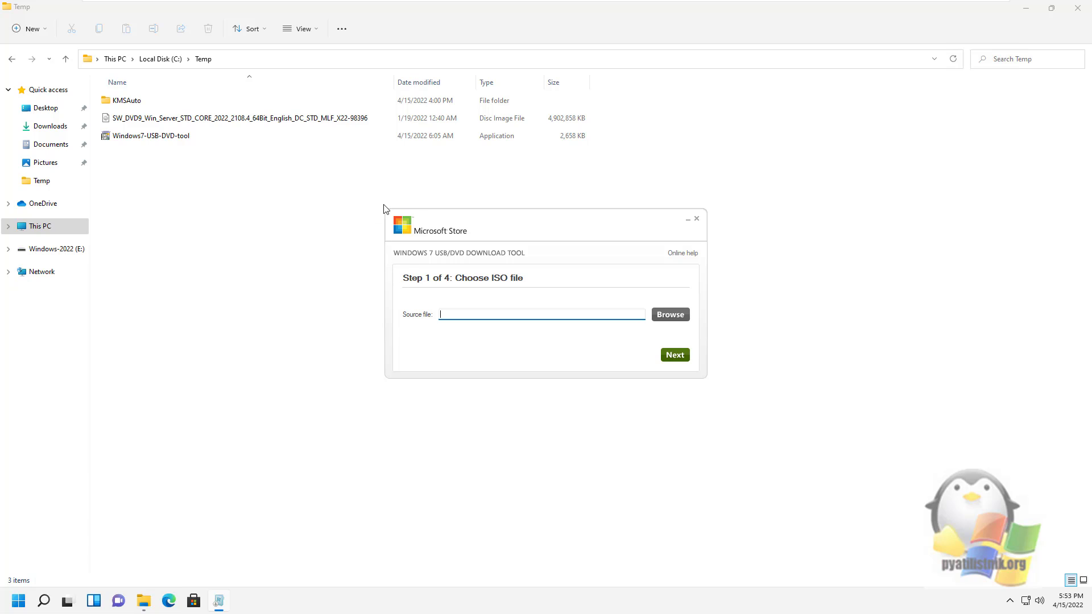
mouse_move(532, 243)
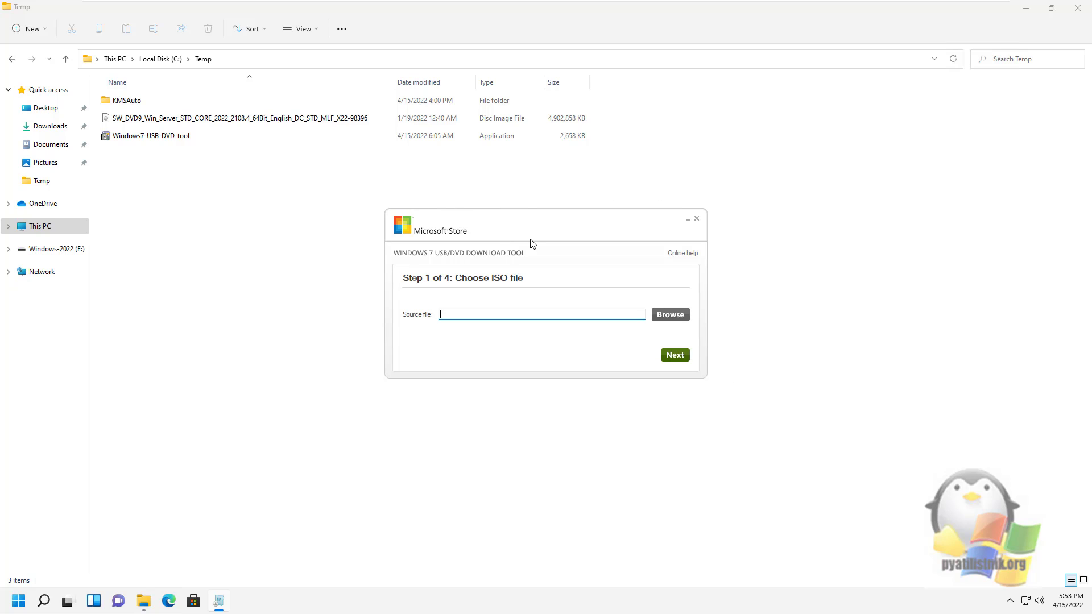
mouse_move(669, 314)
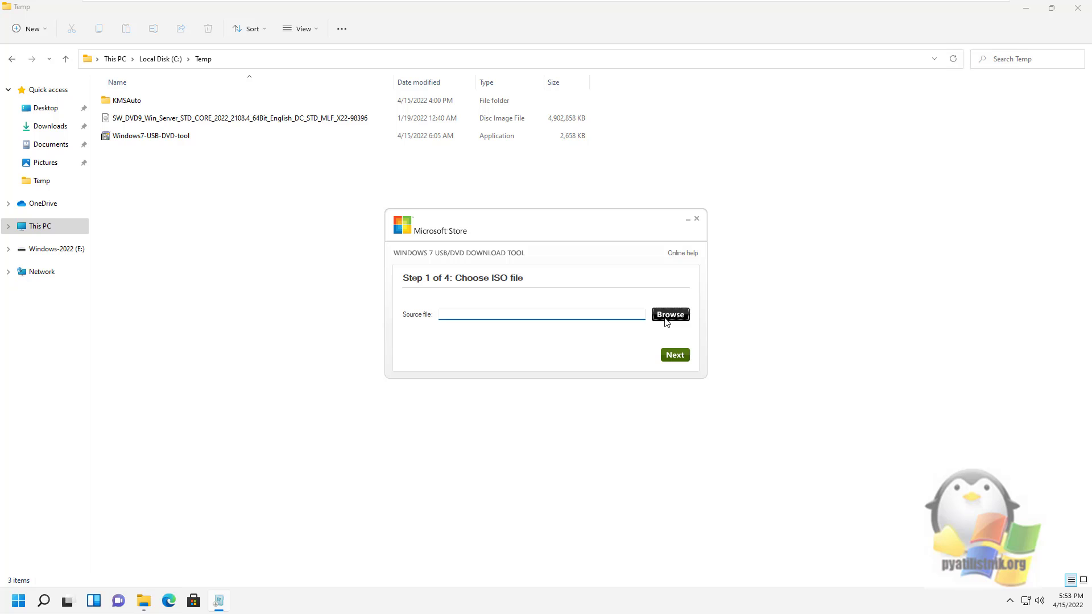
click(669, 314)
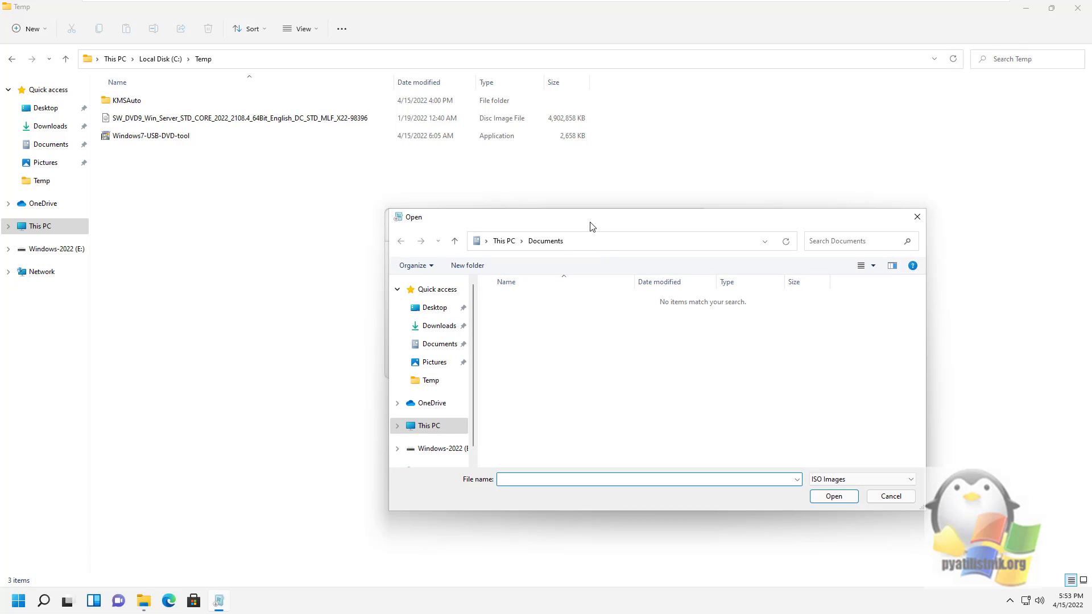
click(429, 425)
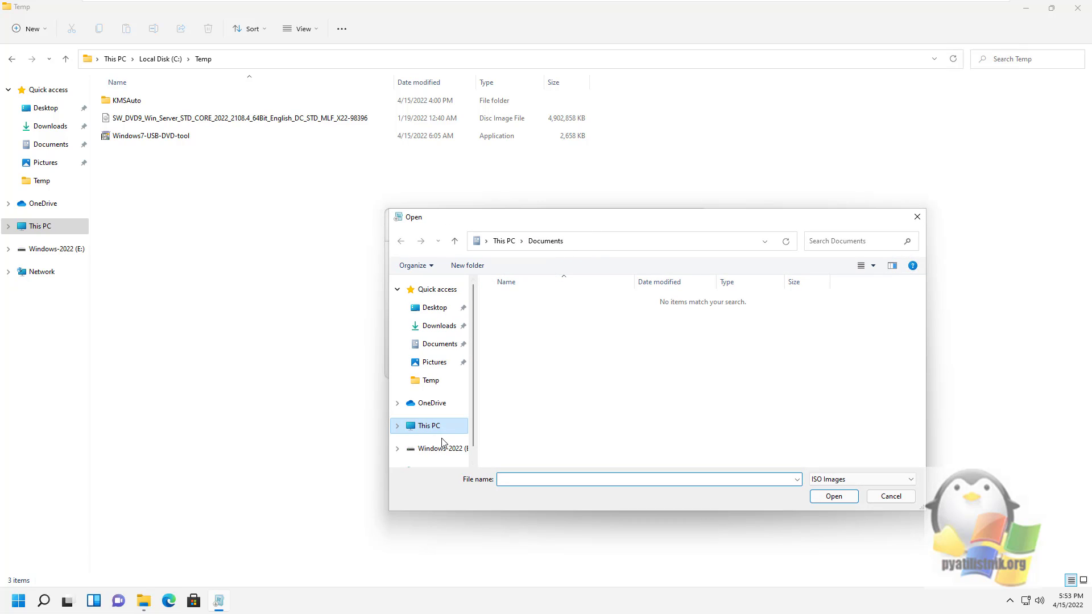
click(428, 425)
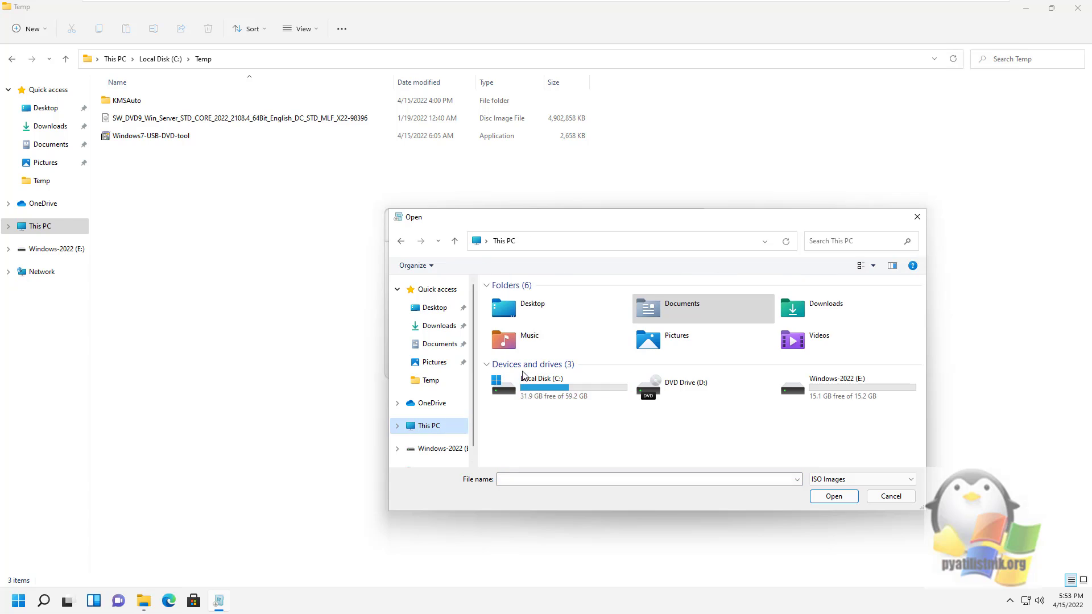
double_click(542, 383)
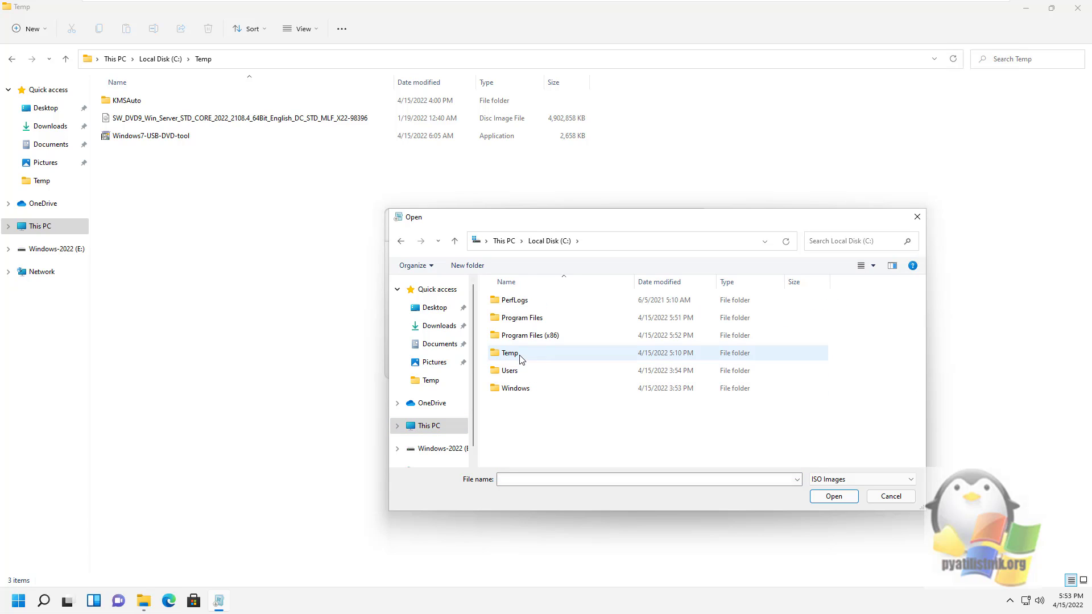
double_click(509, 353)
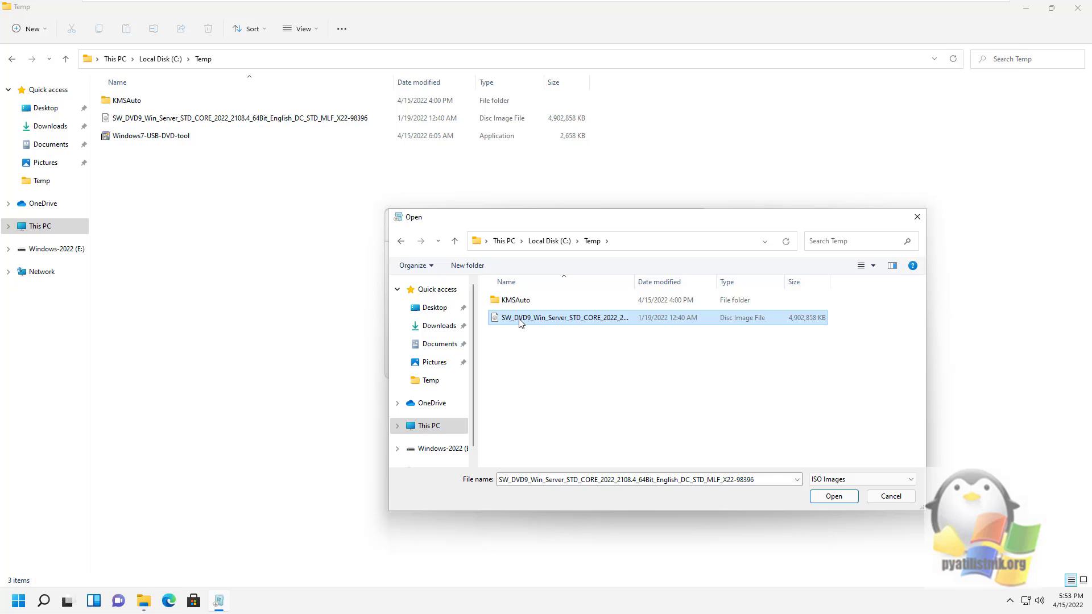
click(833, 496)
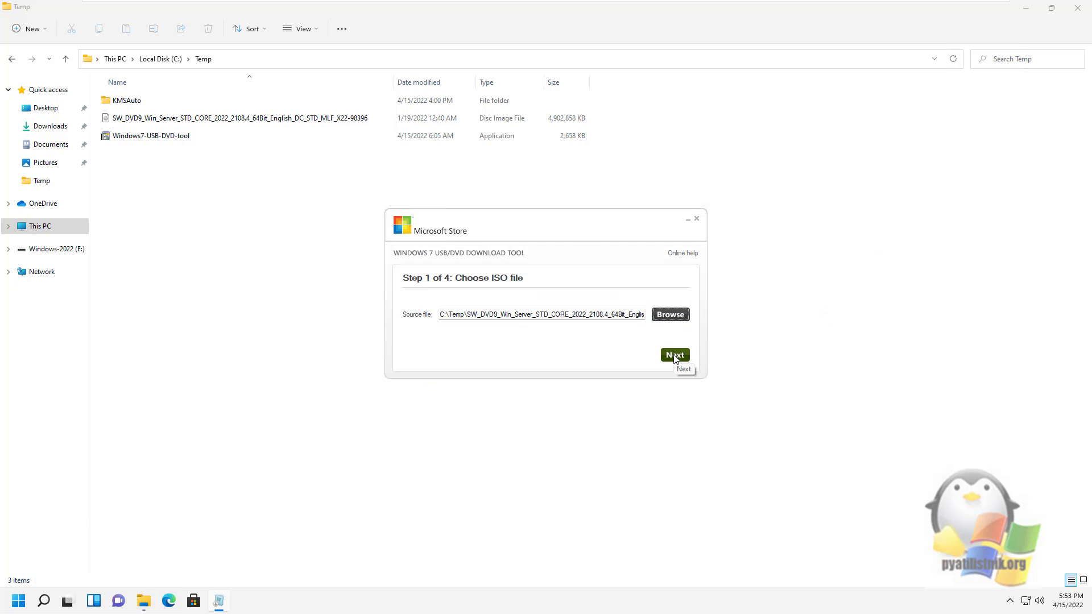
Step: Choose USB device as the media type and select E:\ (Windows-2022) as the target drive
click(672, 355)
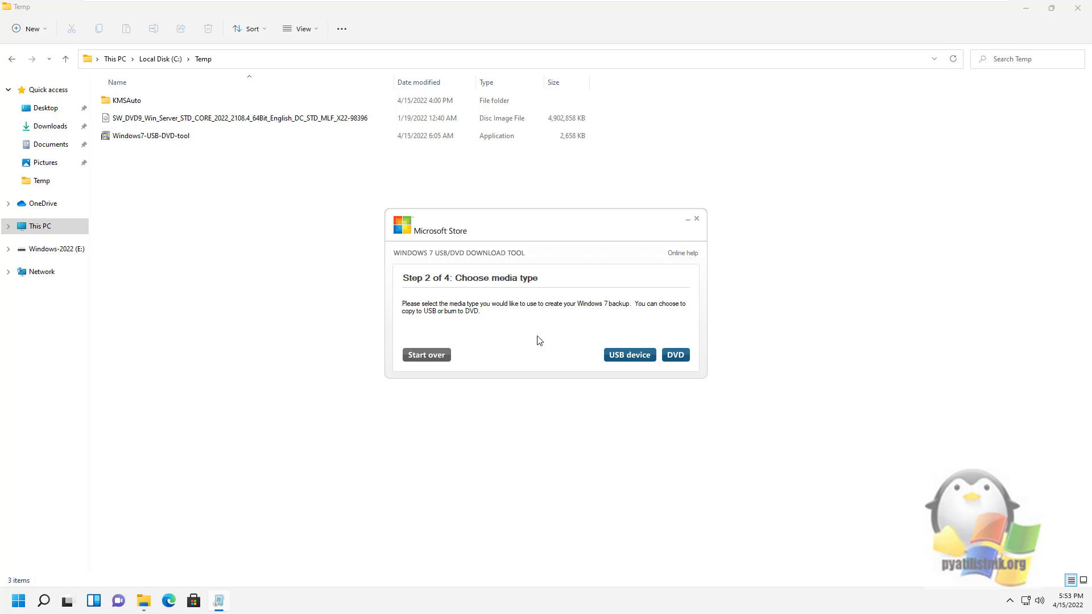
mouse_move(622, 284)
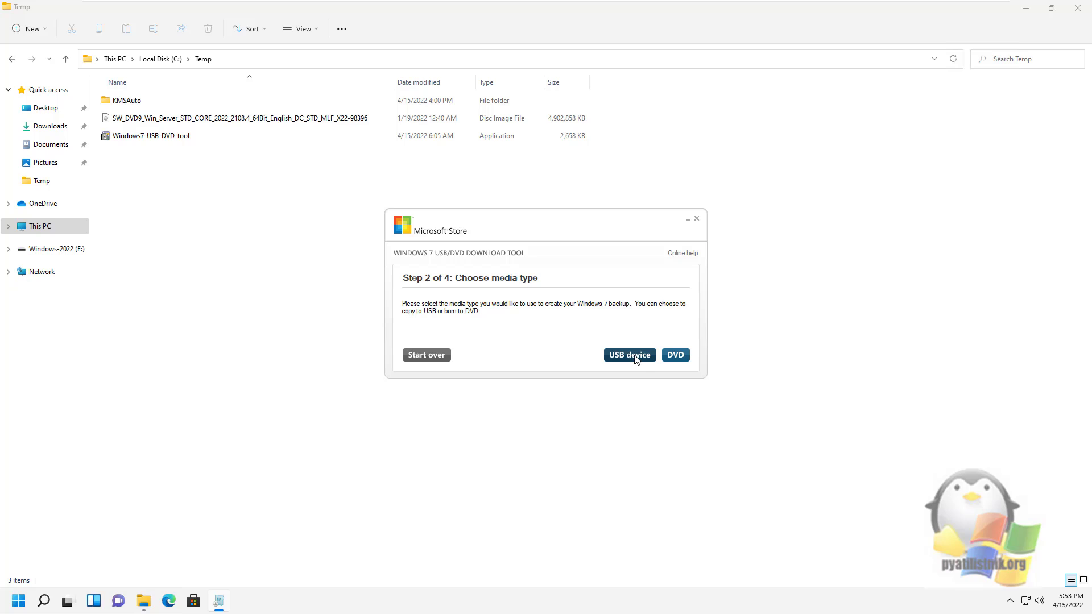
click(627, 354)
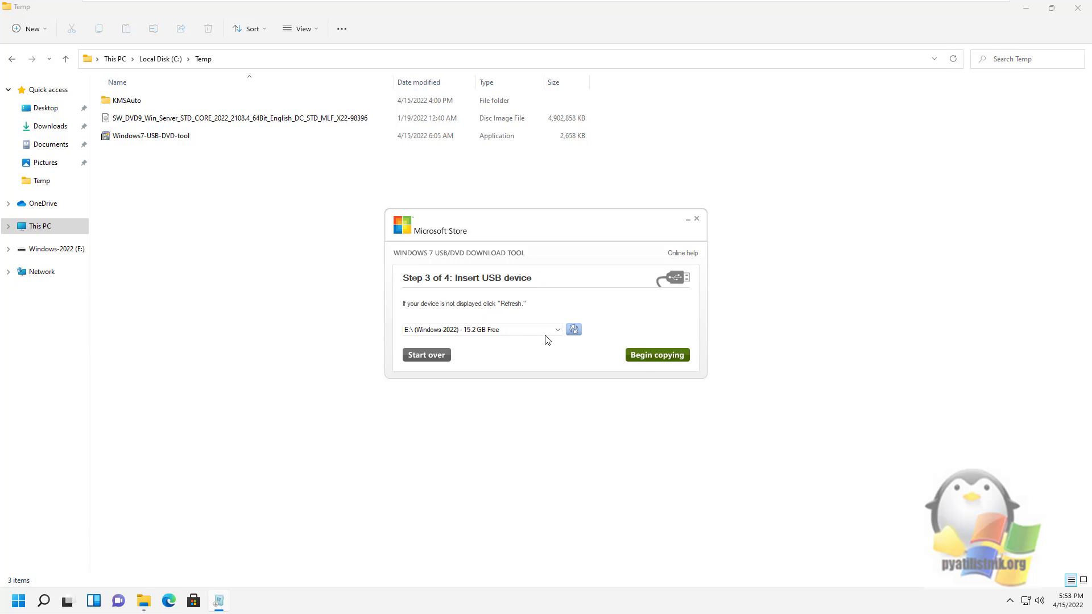
click(556, 330)
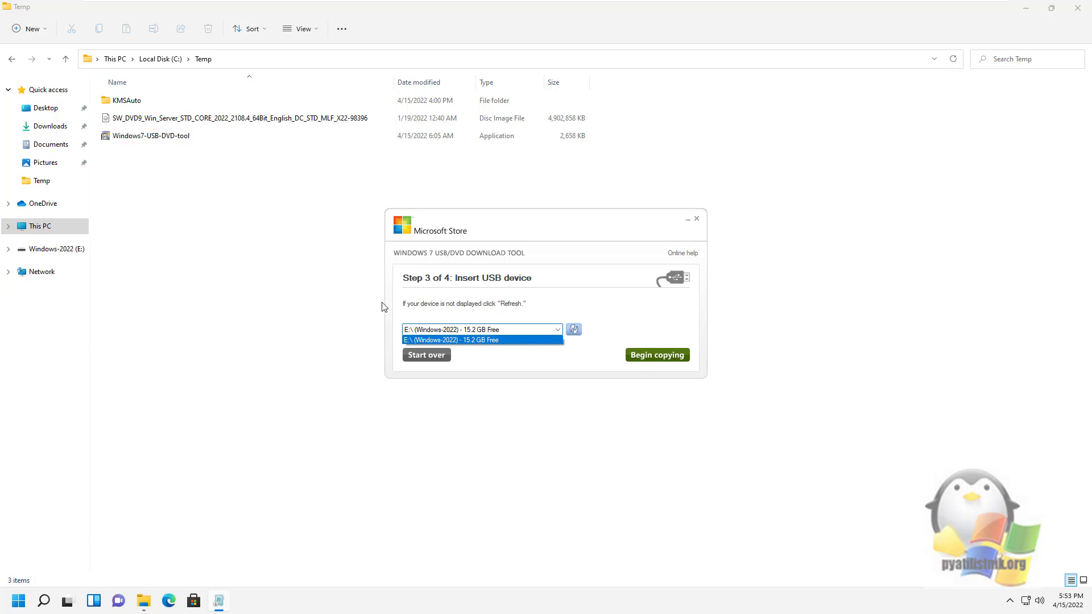
click(482, 338)
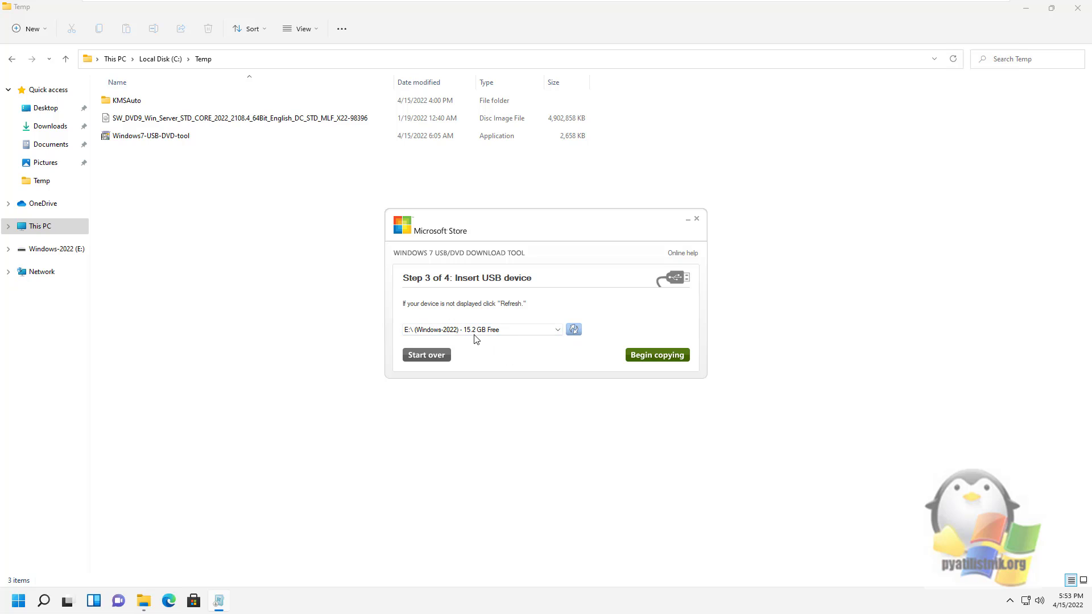
mouse_move(434, 358)
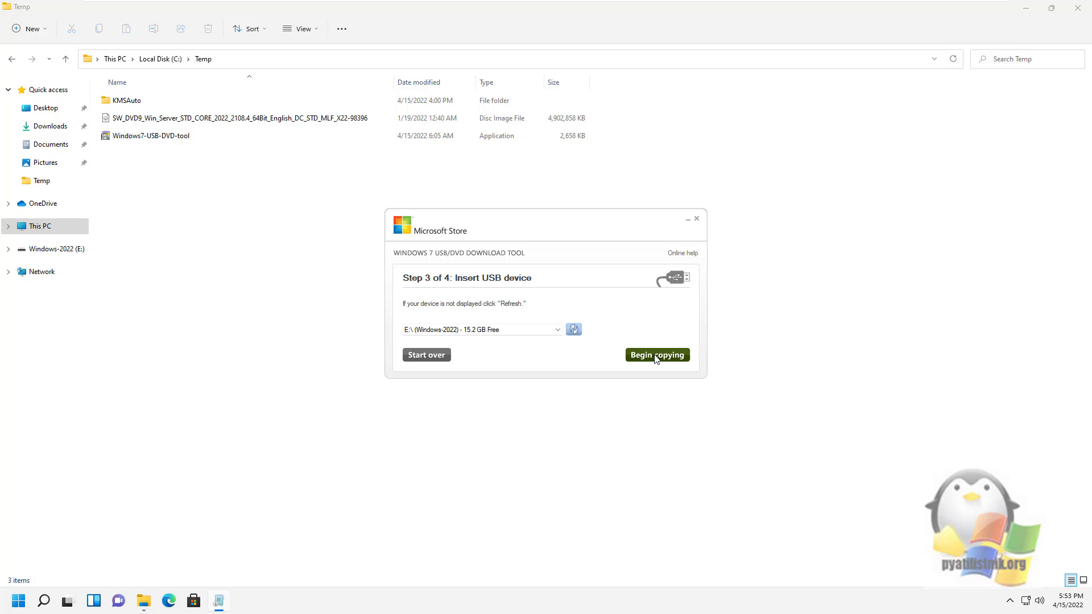
mouse_move(655, 355)
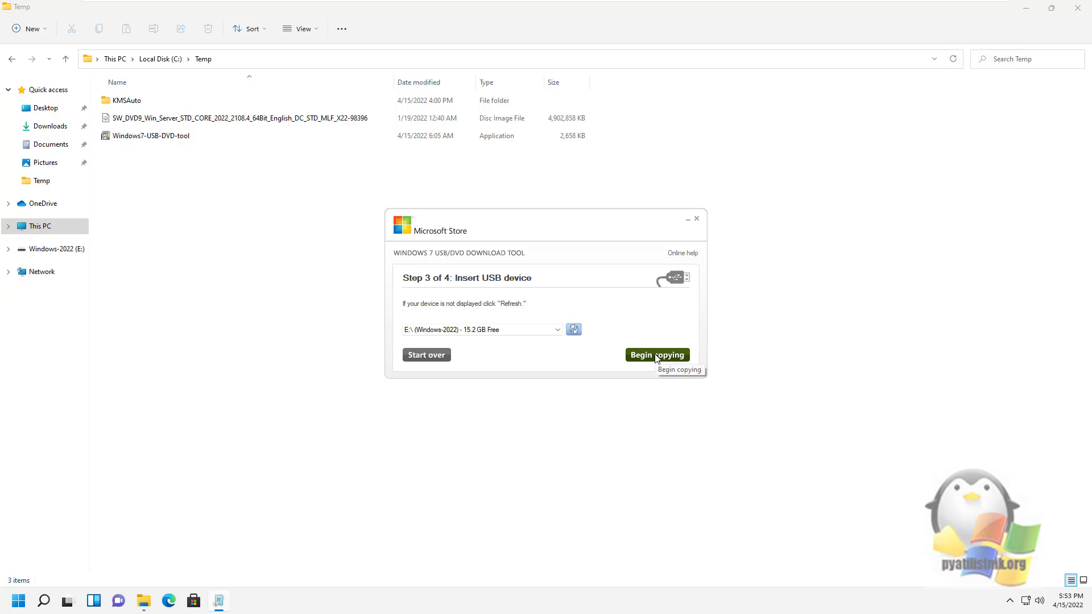
Step: Begin copying and confirm erasing all contents of drive E:, starting the USB formatting
click(656, 355)
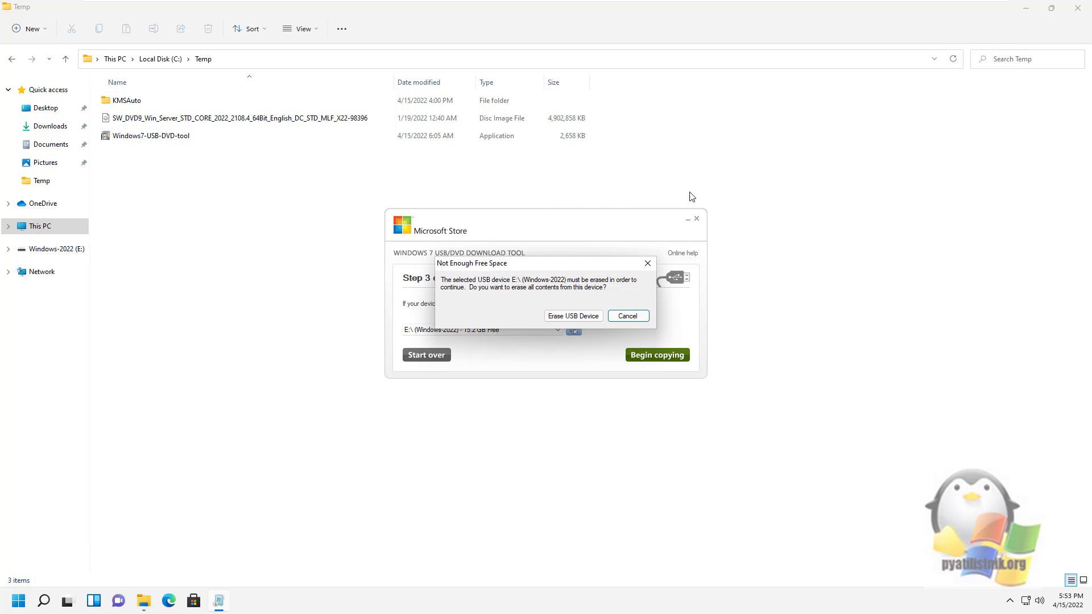
mouse_move(523, 233)
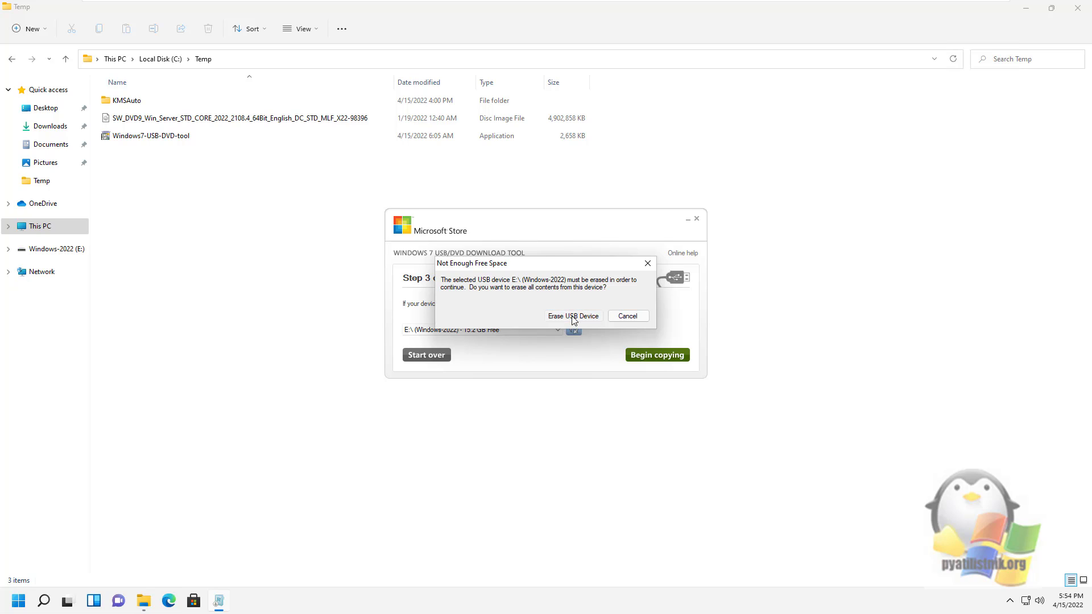
click(572, 315)
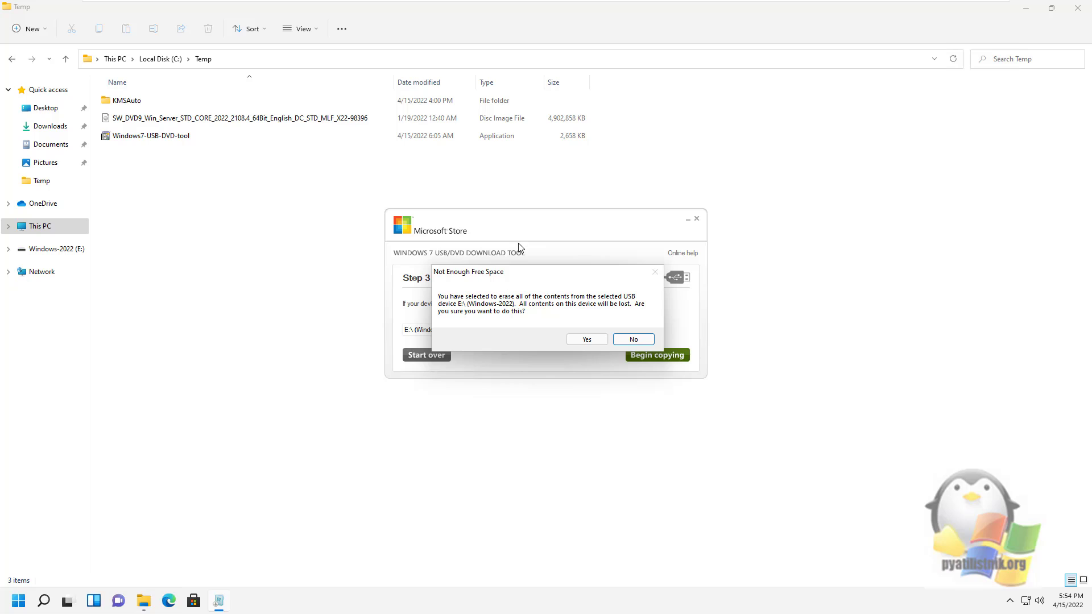
mouse_move(582, 283)
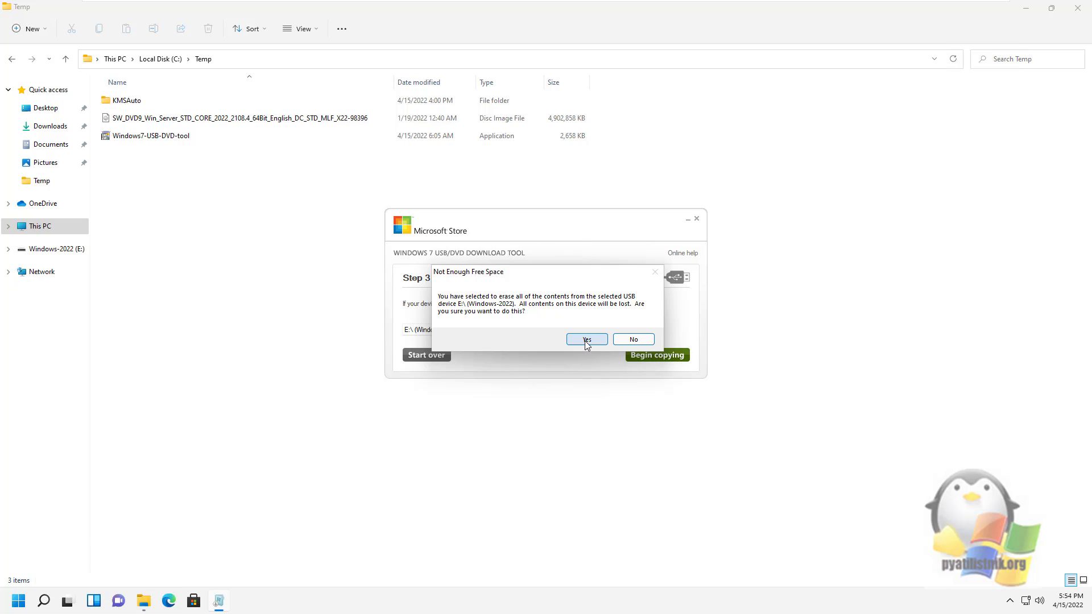
click(586, 340)
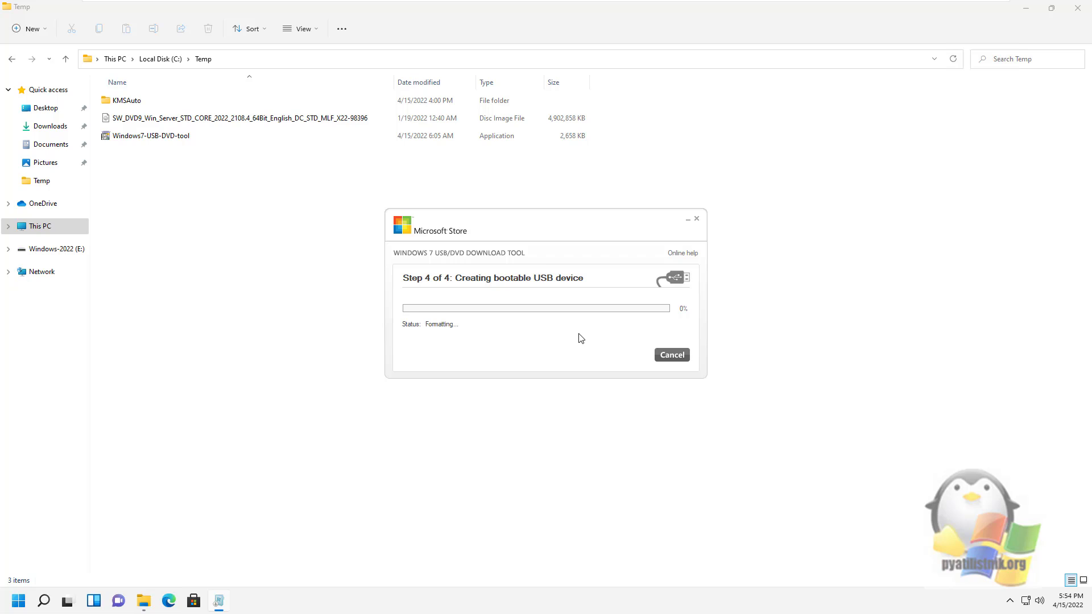
mouse_move(429, 335)
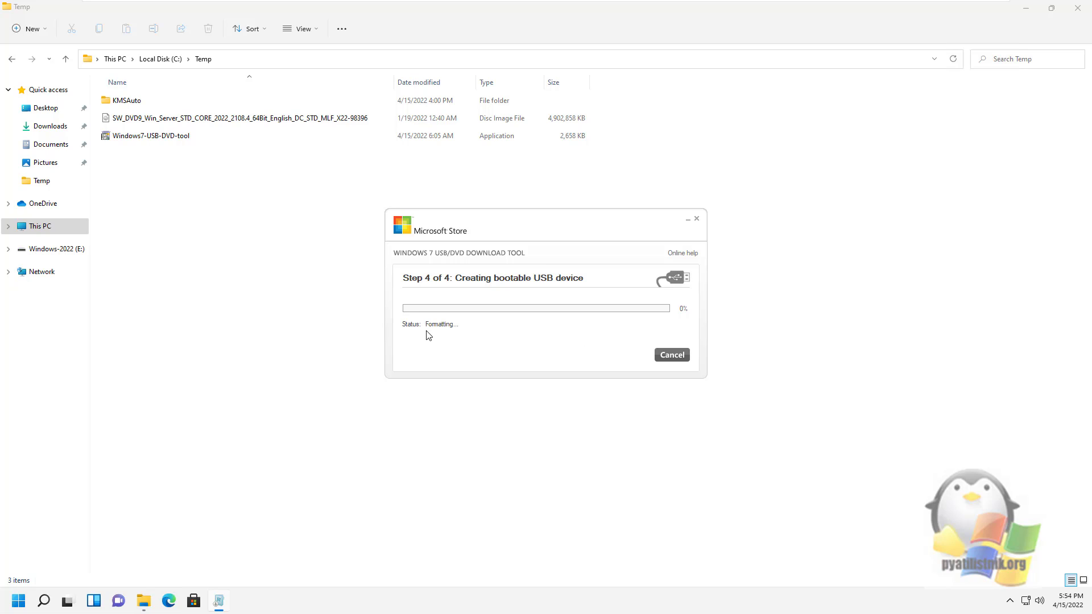
mouse_move(432, 334)
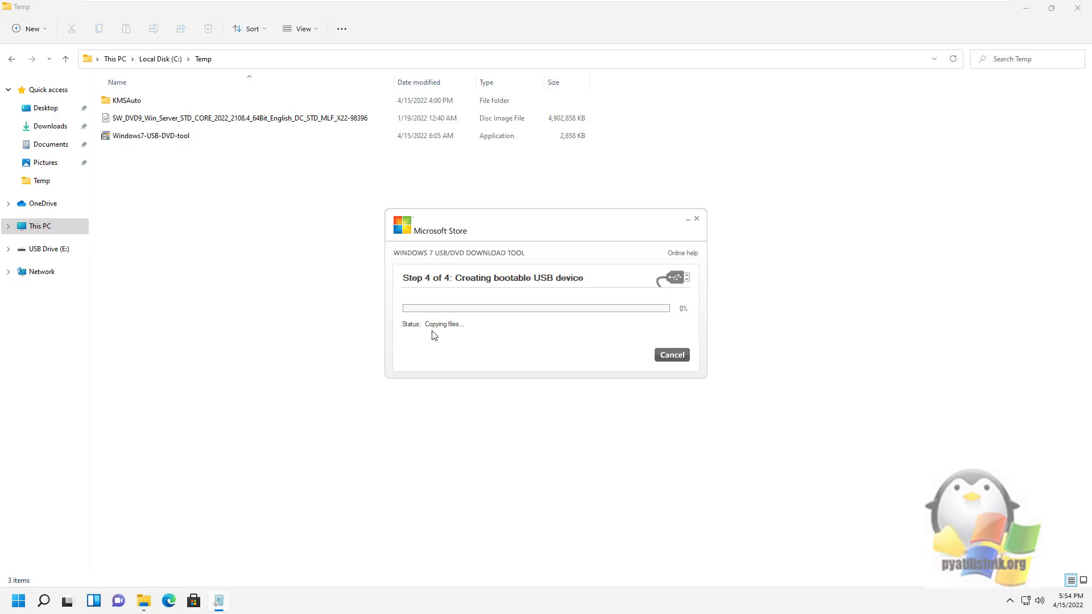
mouse_move(439, 339)
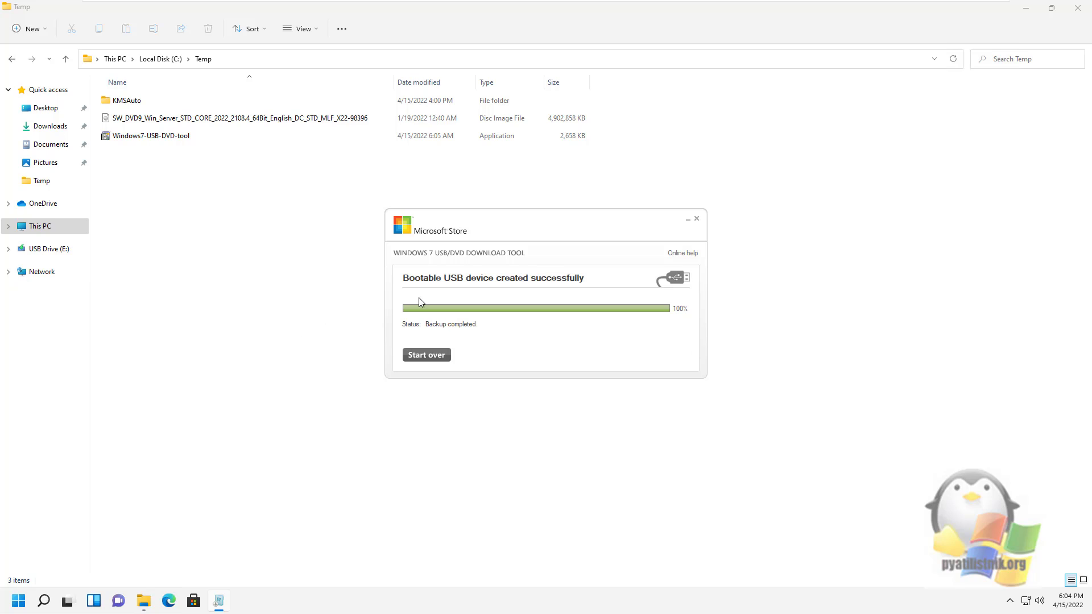
mouse_move(676, 256)
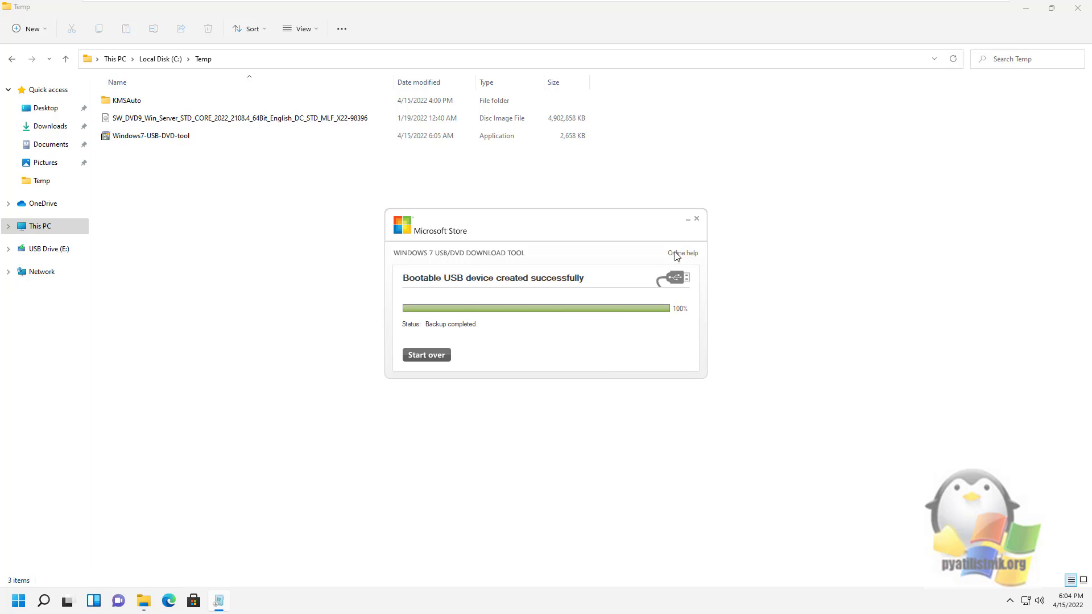